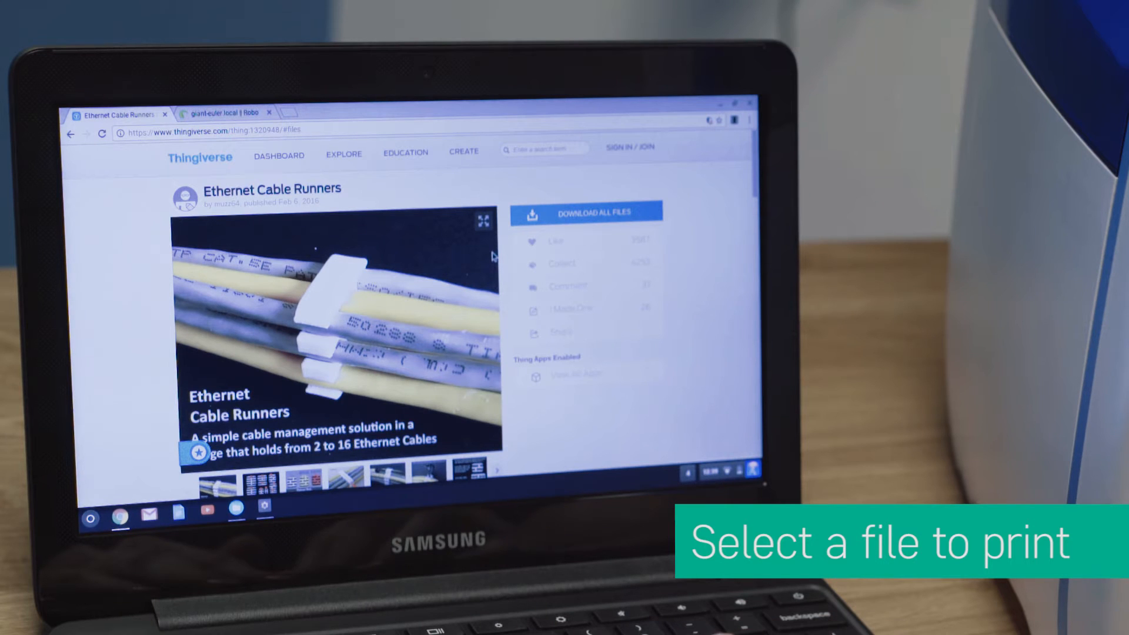
Step: Download 4_square.stl from the Ethernet Cable Runners thing's file list
{"action": "scroll", "scroll_direction": "down", "scroll_amount": 3}
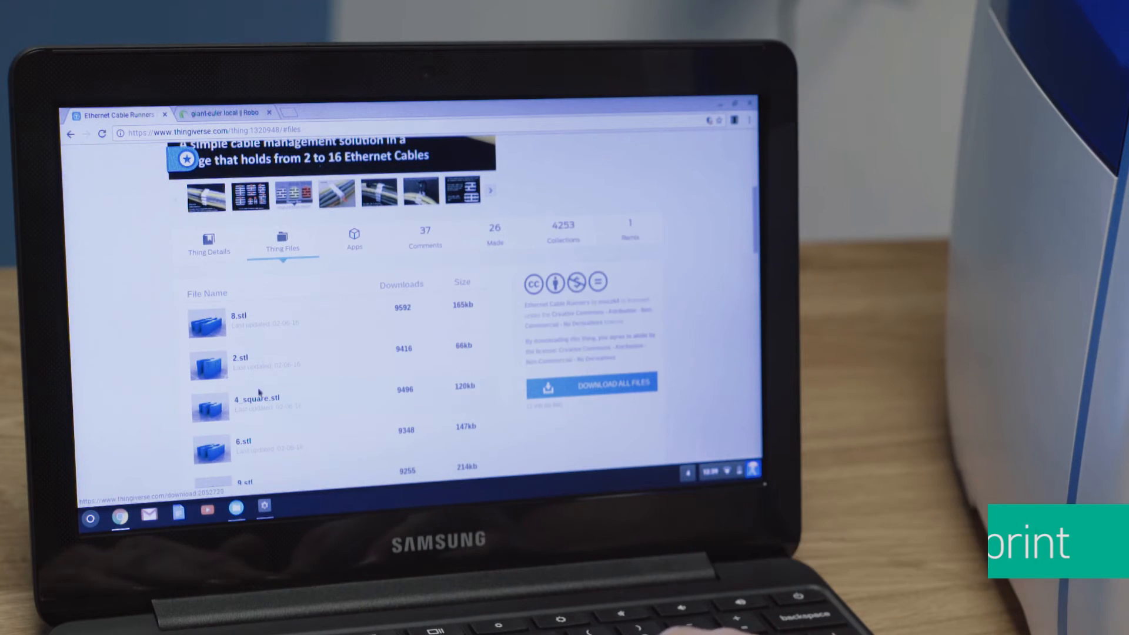
{"action": "left_click", "coordinate": [593, 388]}
{"action": "type", "text": "http://"}
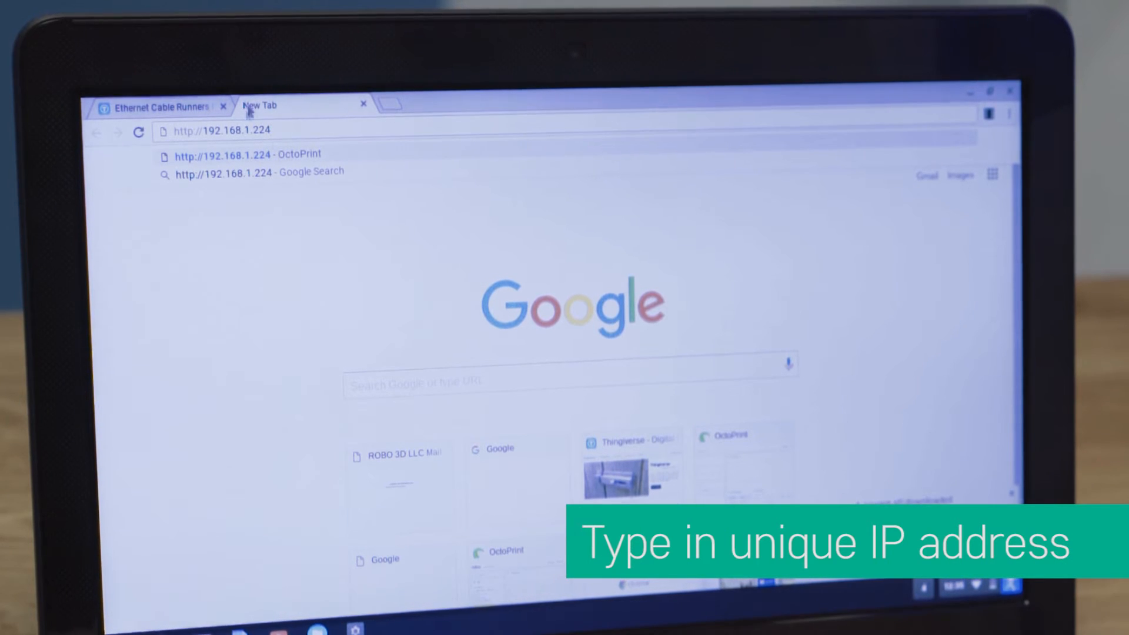
Step: Load the OctoPrint dashboard at 192.168.1.224 and scroll to the files list
{"action": "type", "text": "192.168.1.224"}
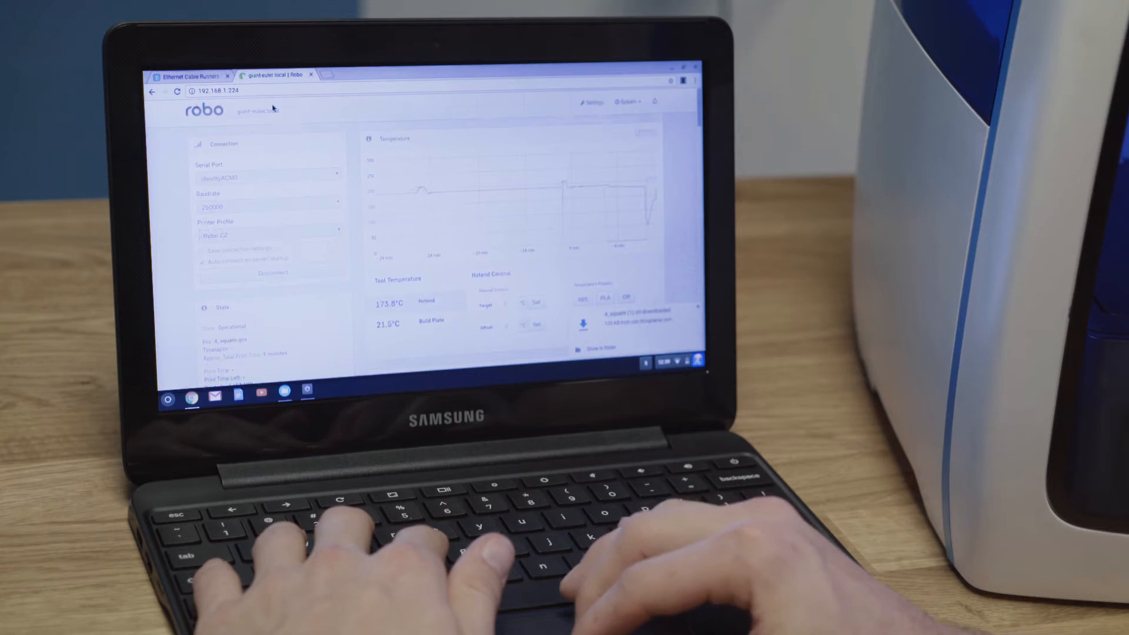
{"action": "scroll", "scroll_direction": "down", "scroll_amount": 3}
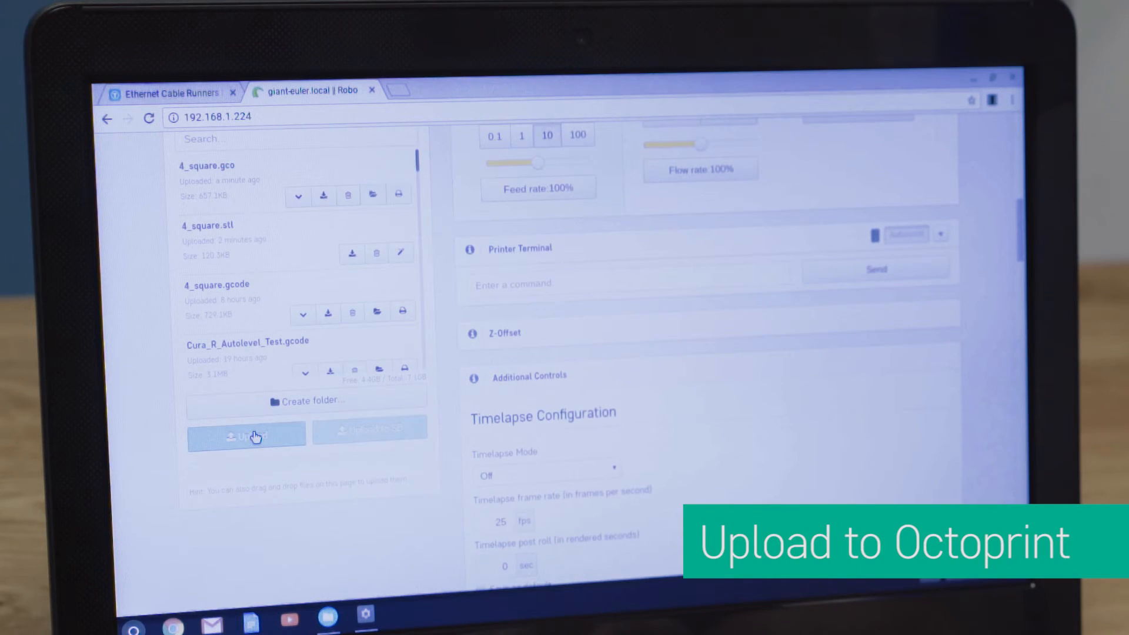
Step: Upload the downloaded 4_square.stl through the Files panel
{"action": "left_click", "coordinate": [246, 436]}
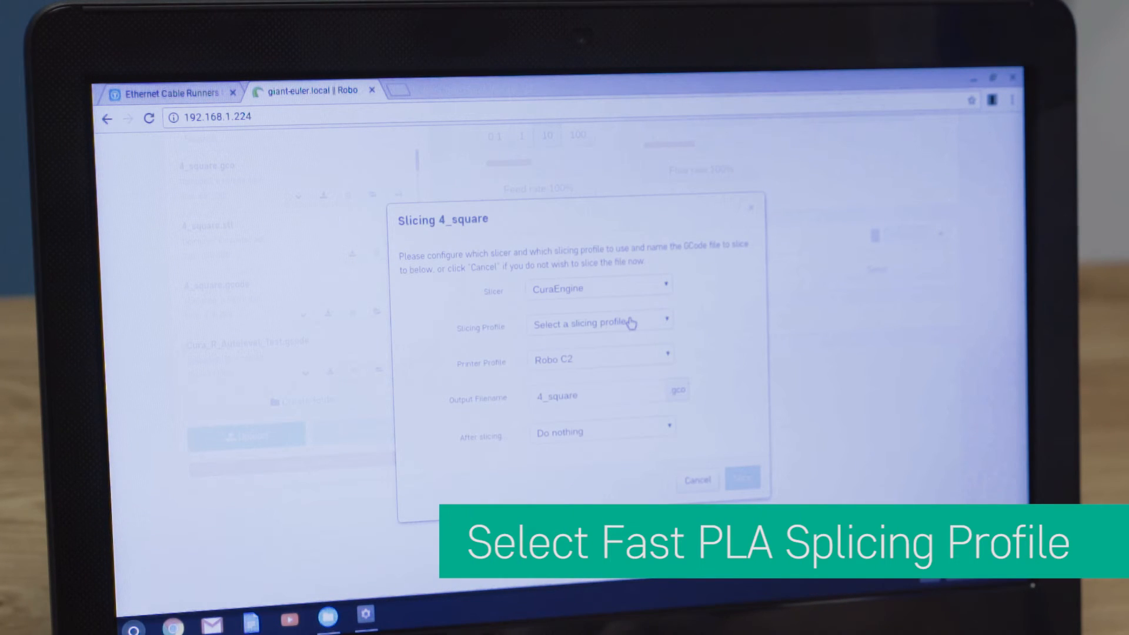
Step: Slice 4_square with the Fast PLA profile, set to start printing after slicing
{"action": "left_click", "coordinate": [599, 323]}
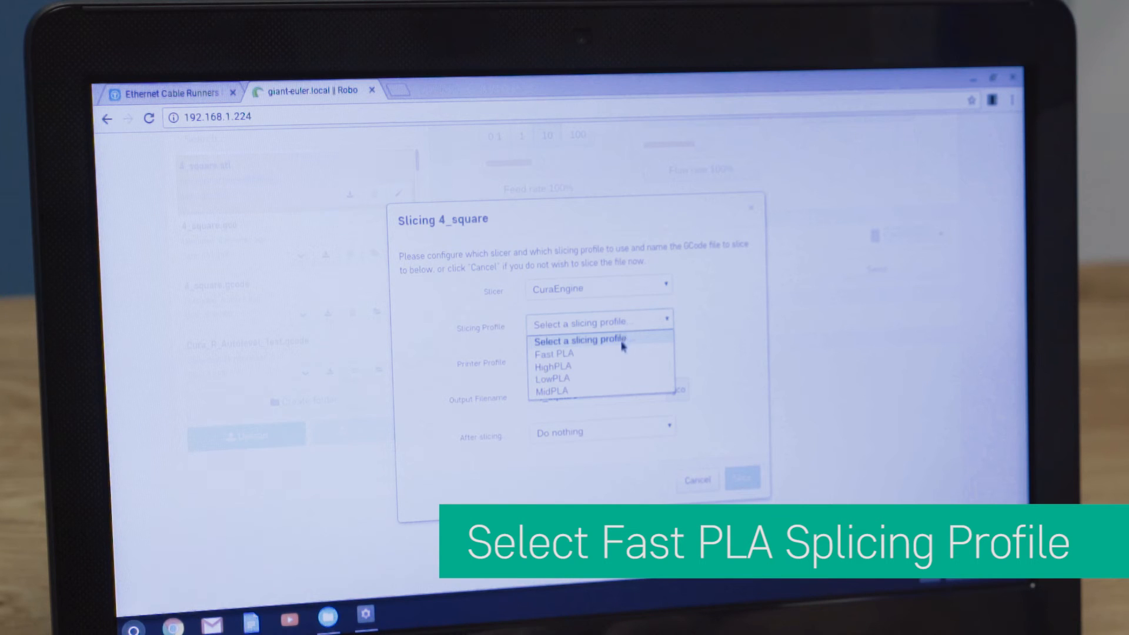
{"action": "left_click", "coordinate": [555, 353]}
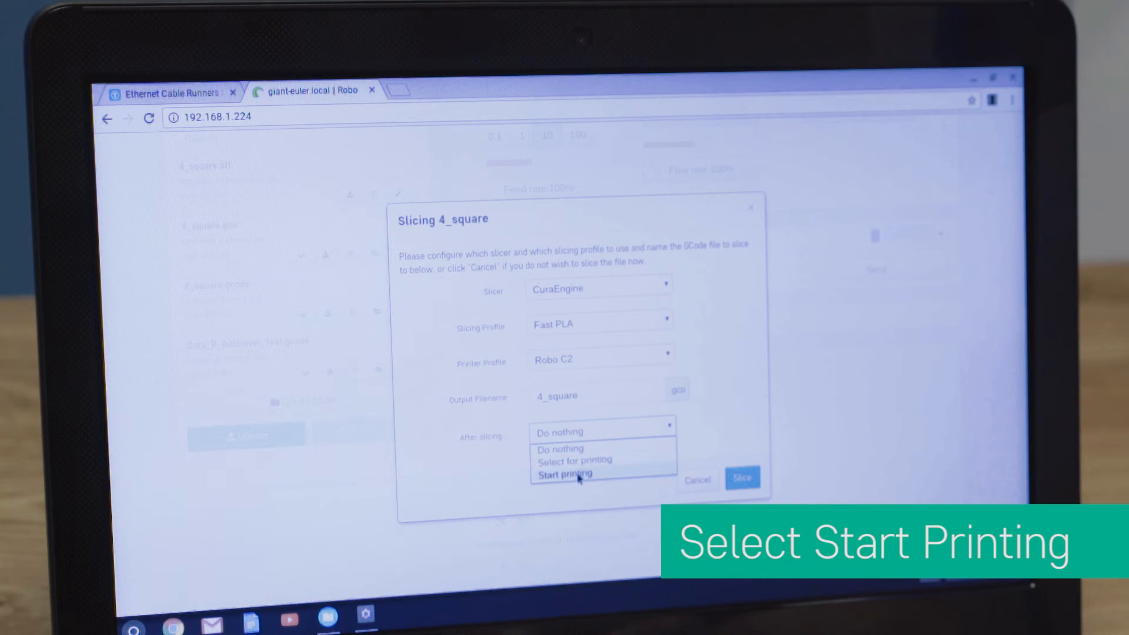
{"action": "left_click", "coordinate": [566, 474]}
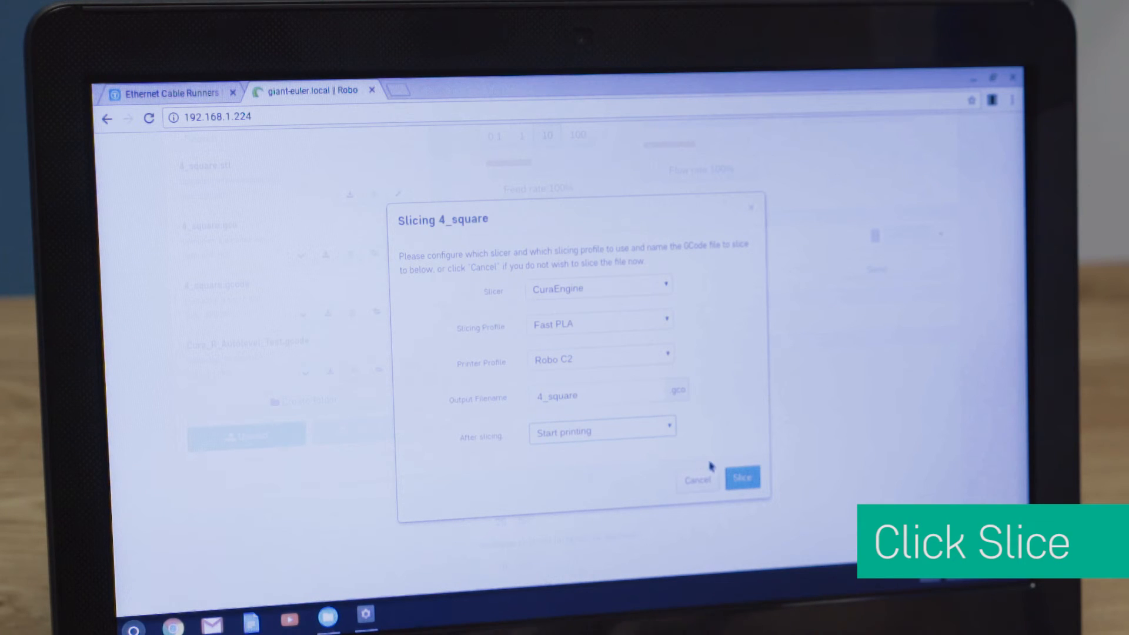
{"action": "left_click", "coordinate": [744, 479]}
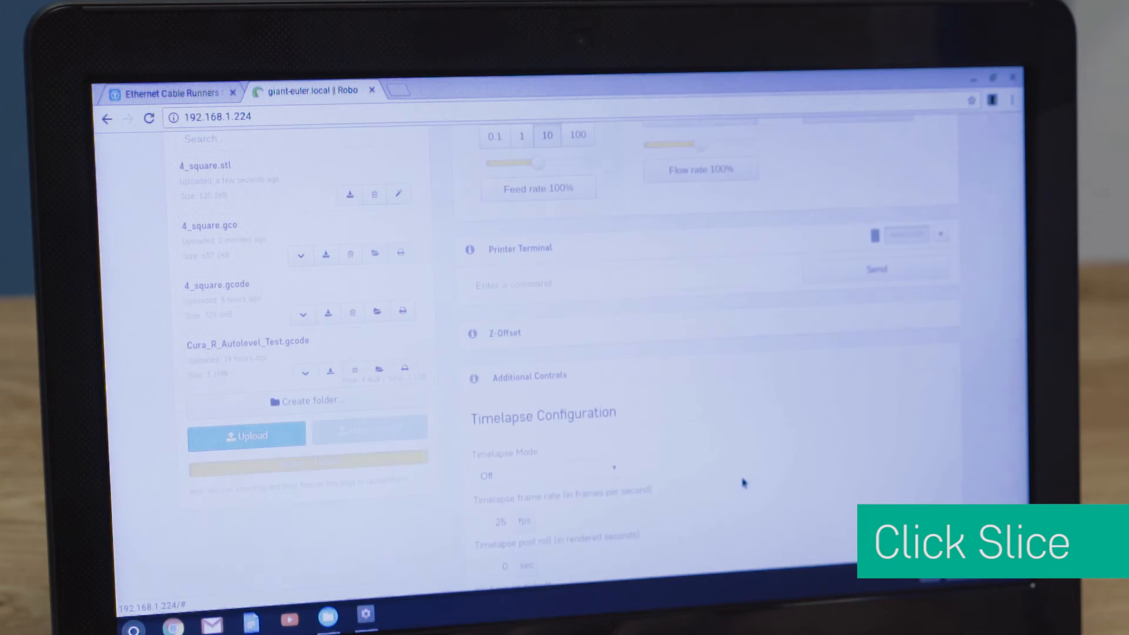